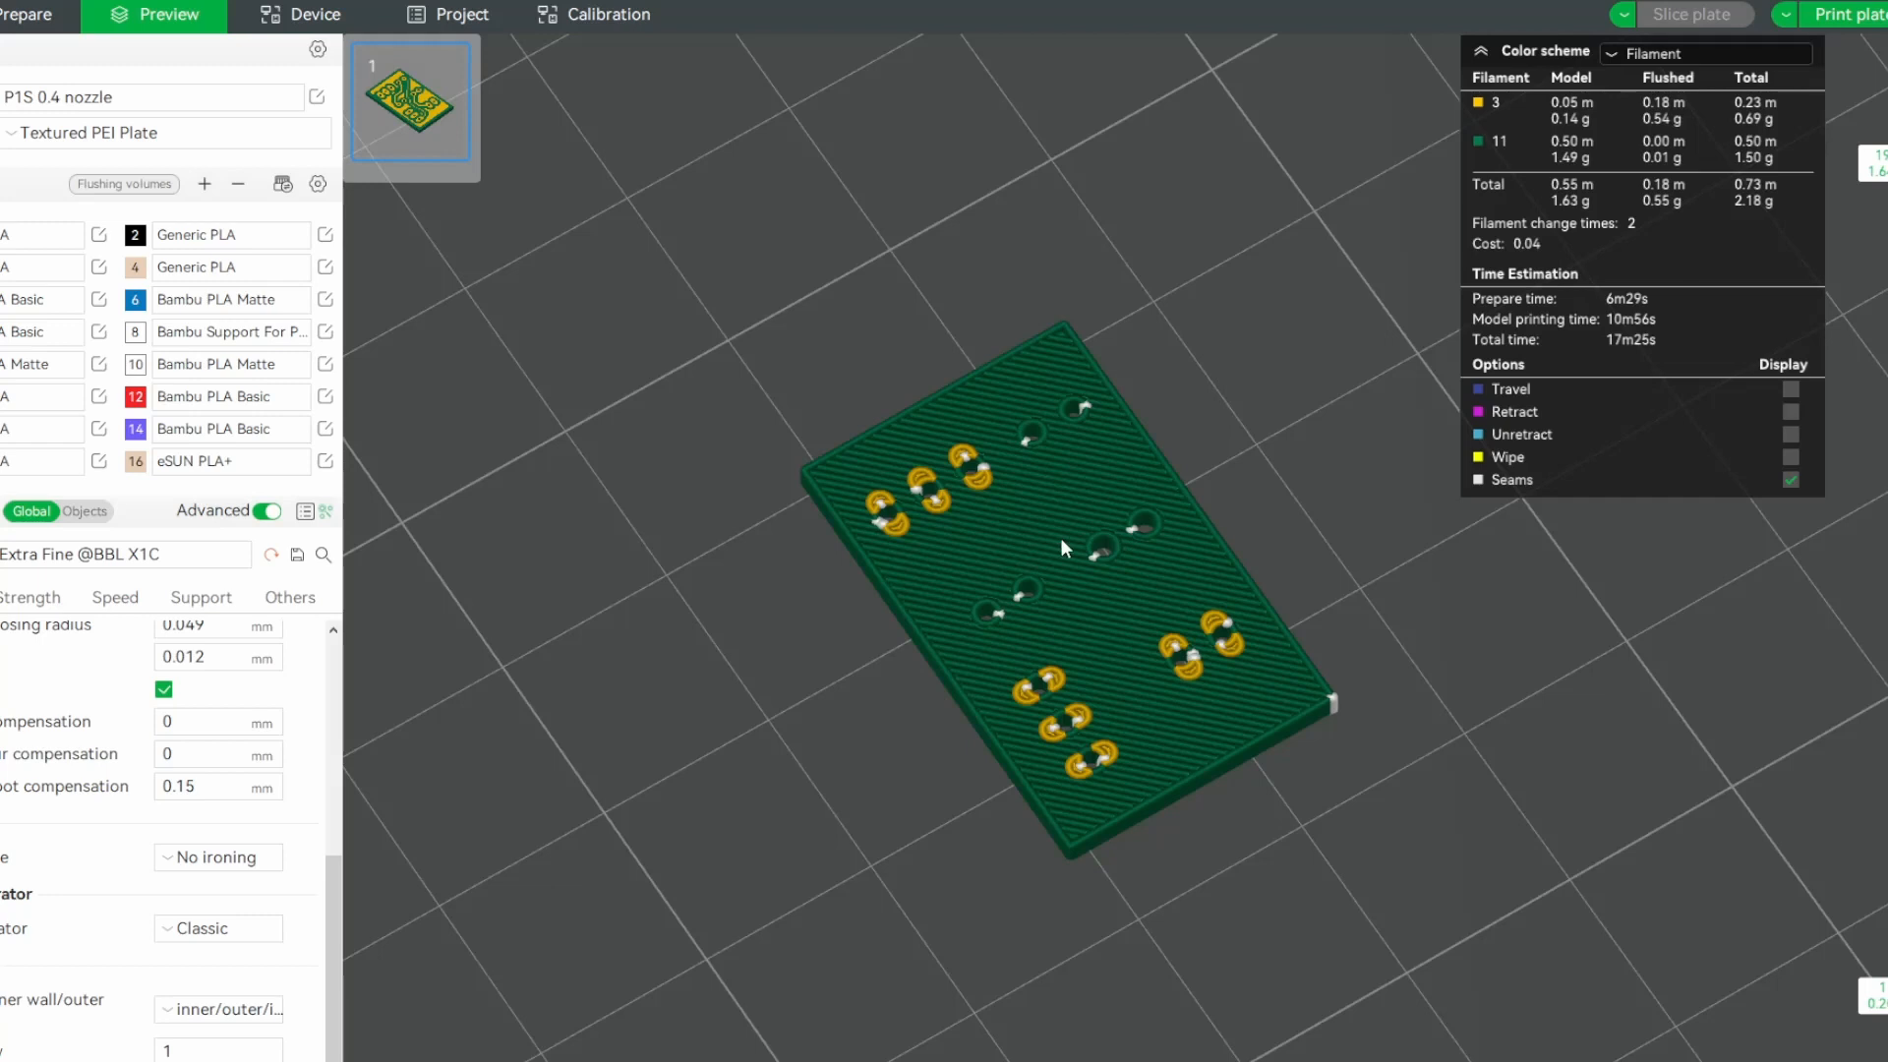
mouse_move(142, 148)
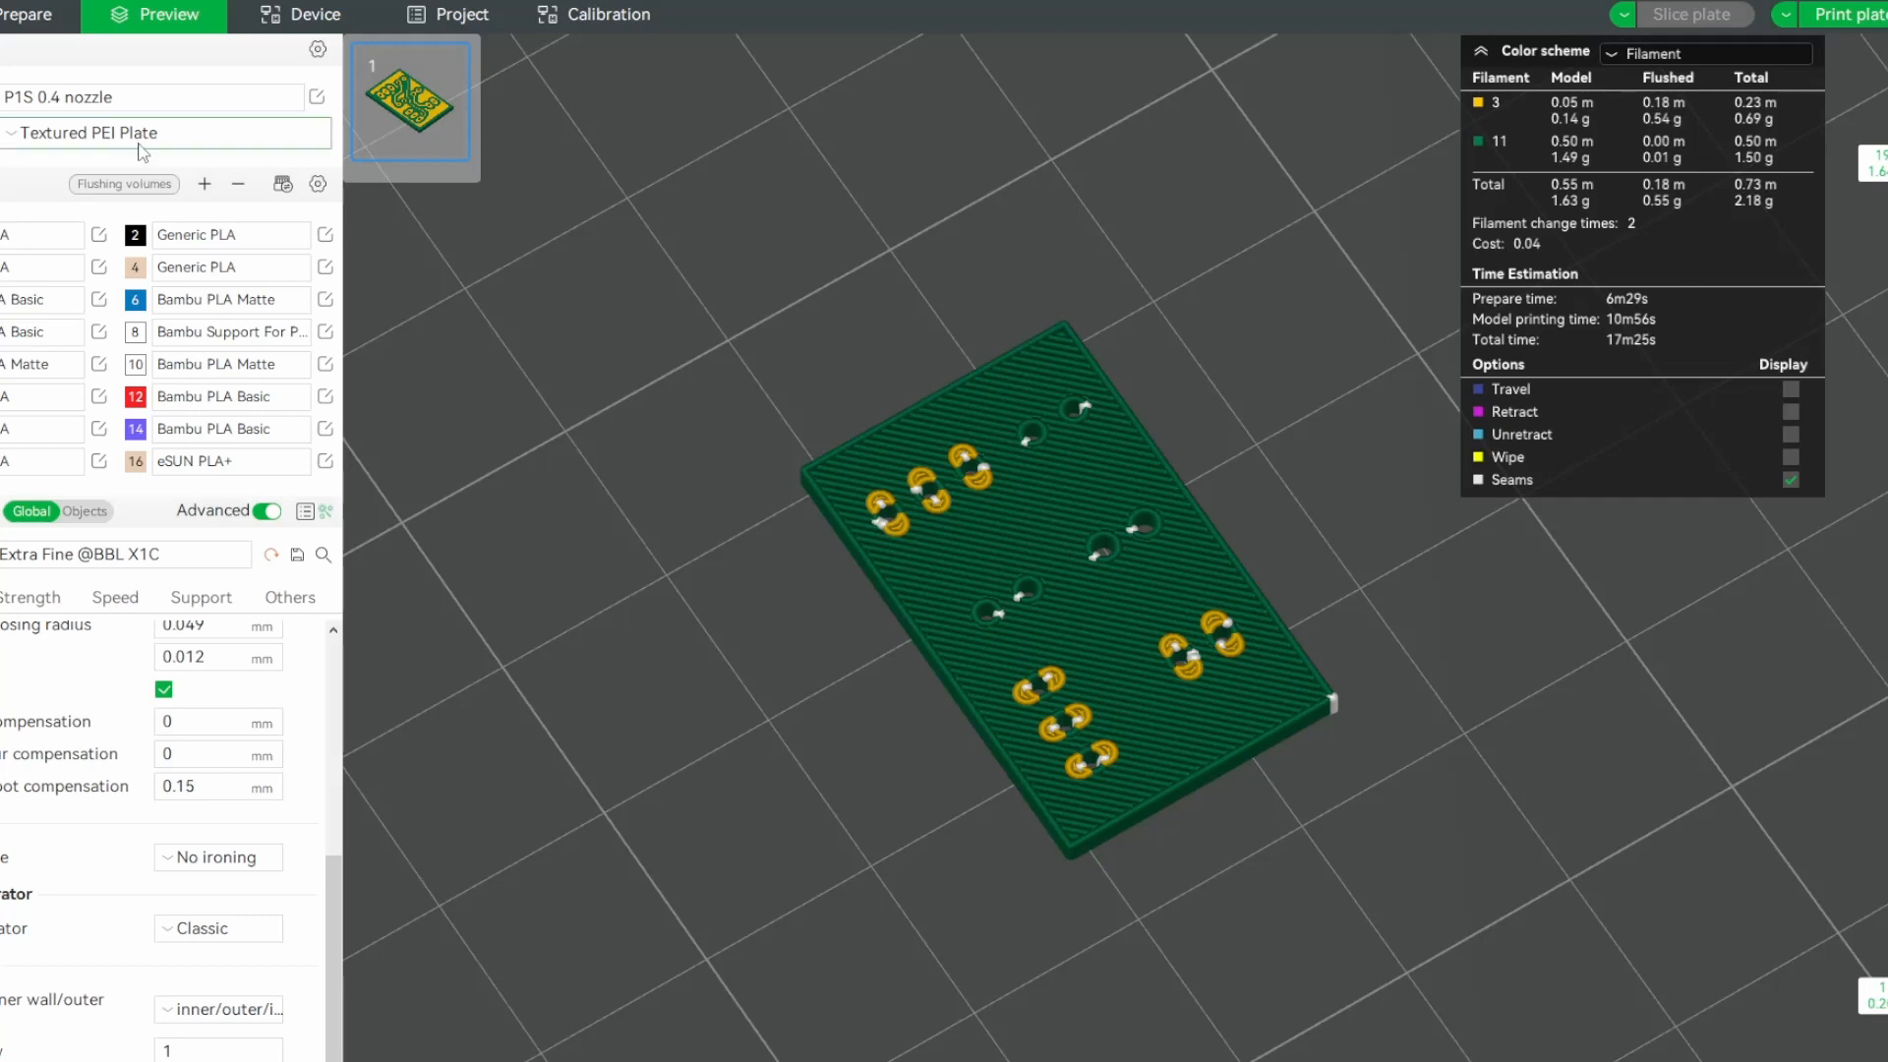
Switch the printer preset to Bambu Lab P1S 0.2 nozzle.
click(144, 98)
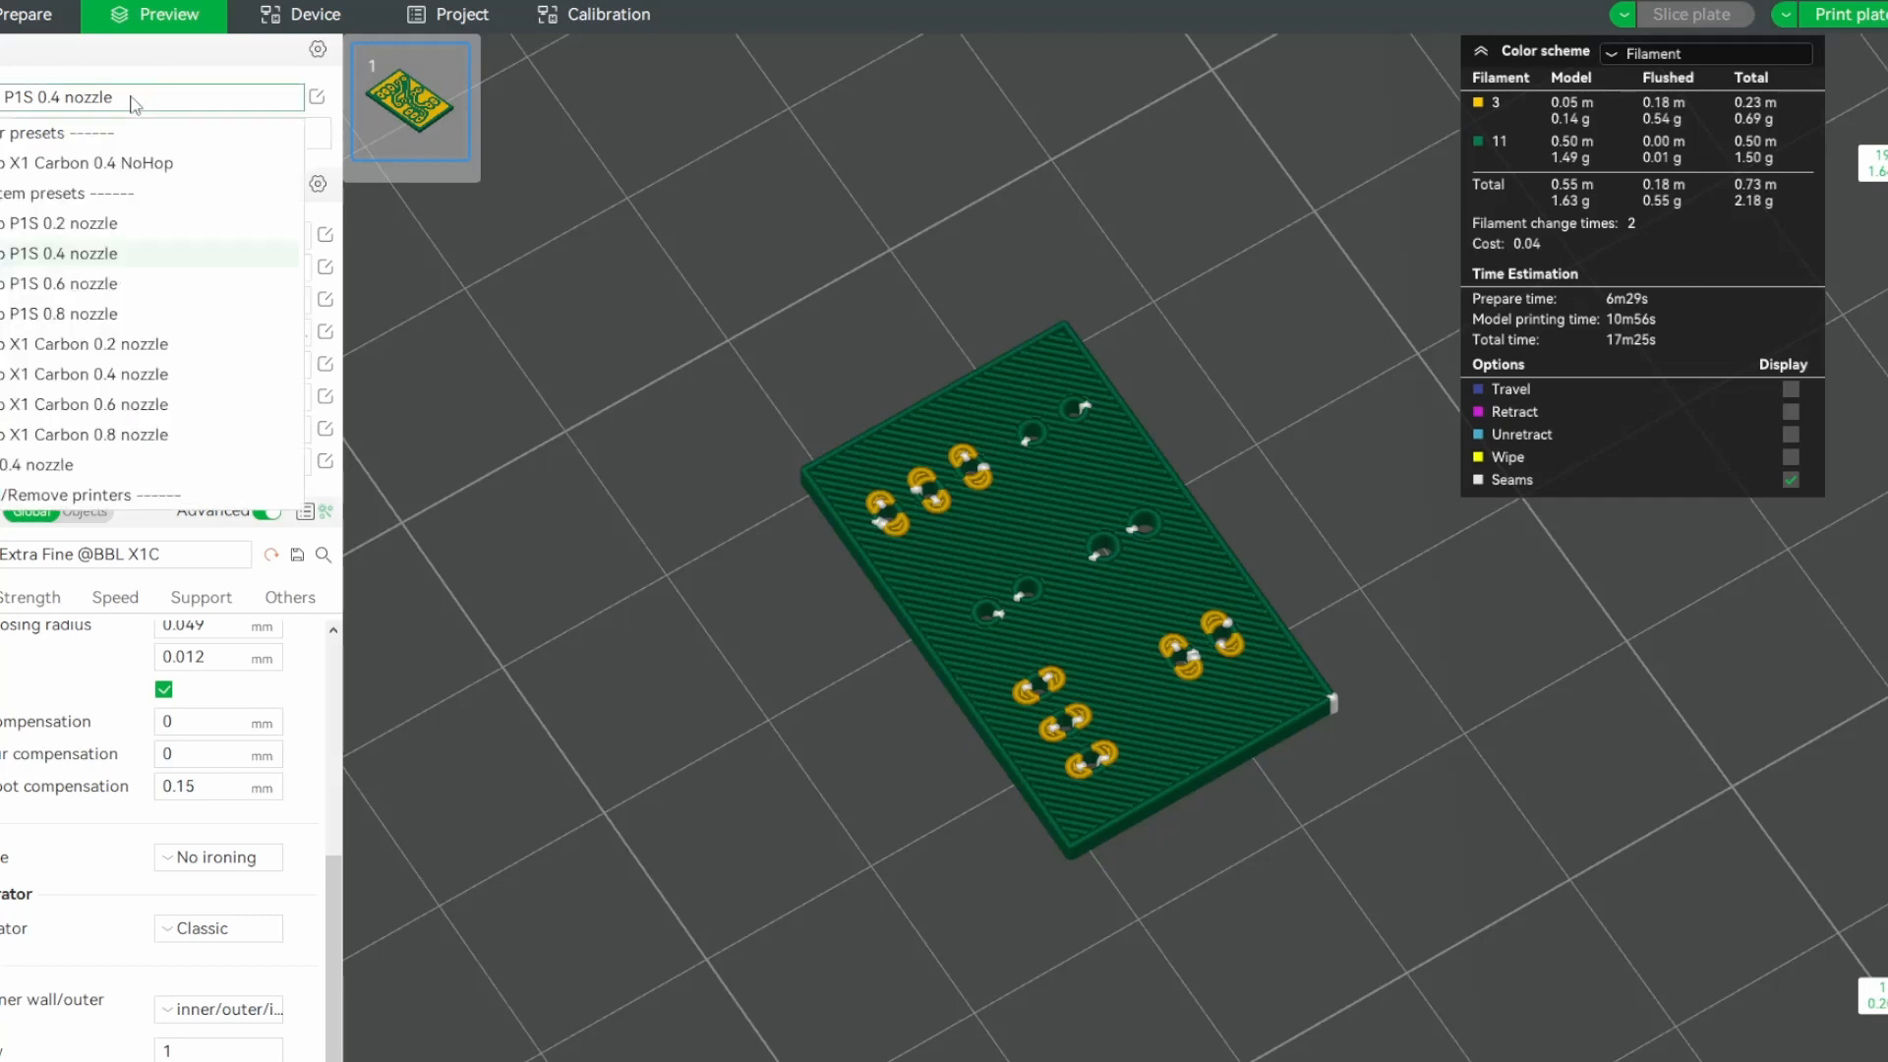
click(63, 222)
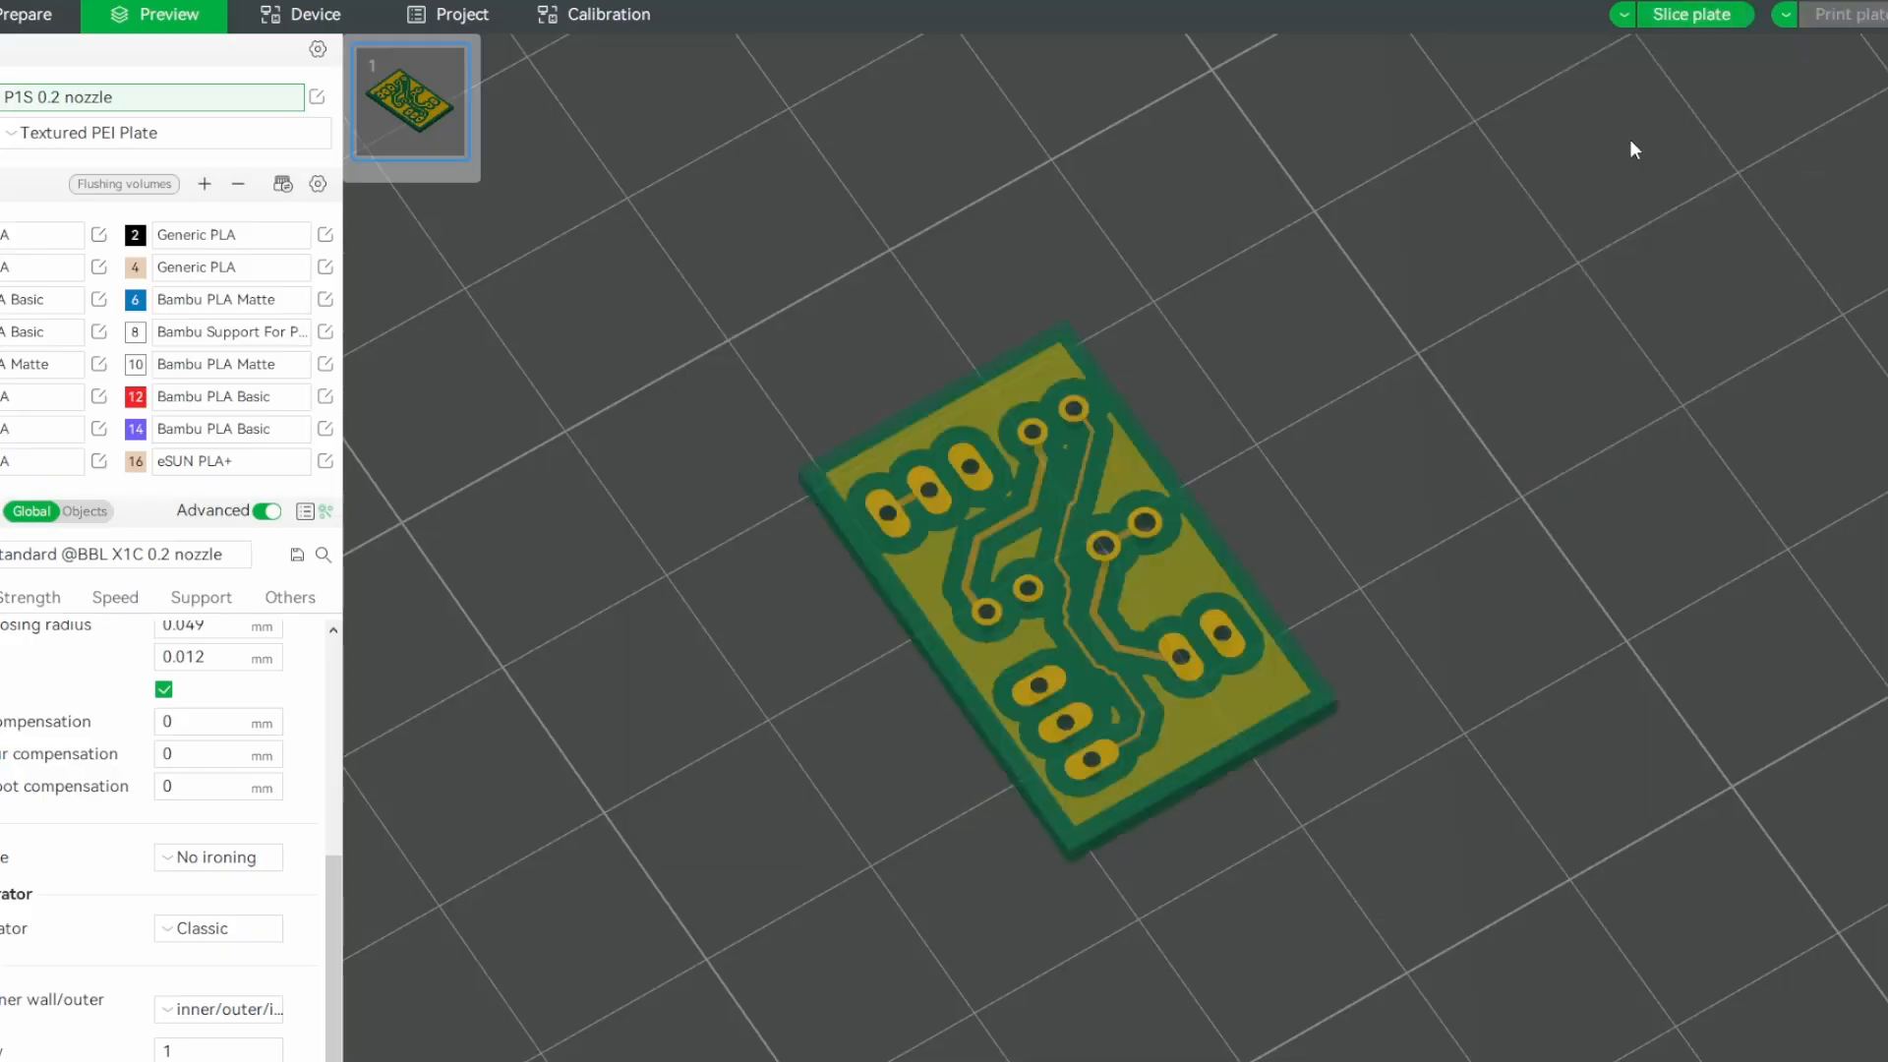
Slice the PCB plate with the Arachne wall generator so the gold traces resolve.
click(1692, 14)
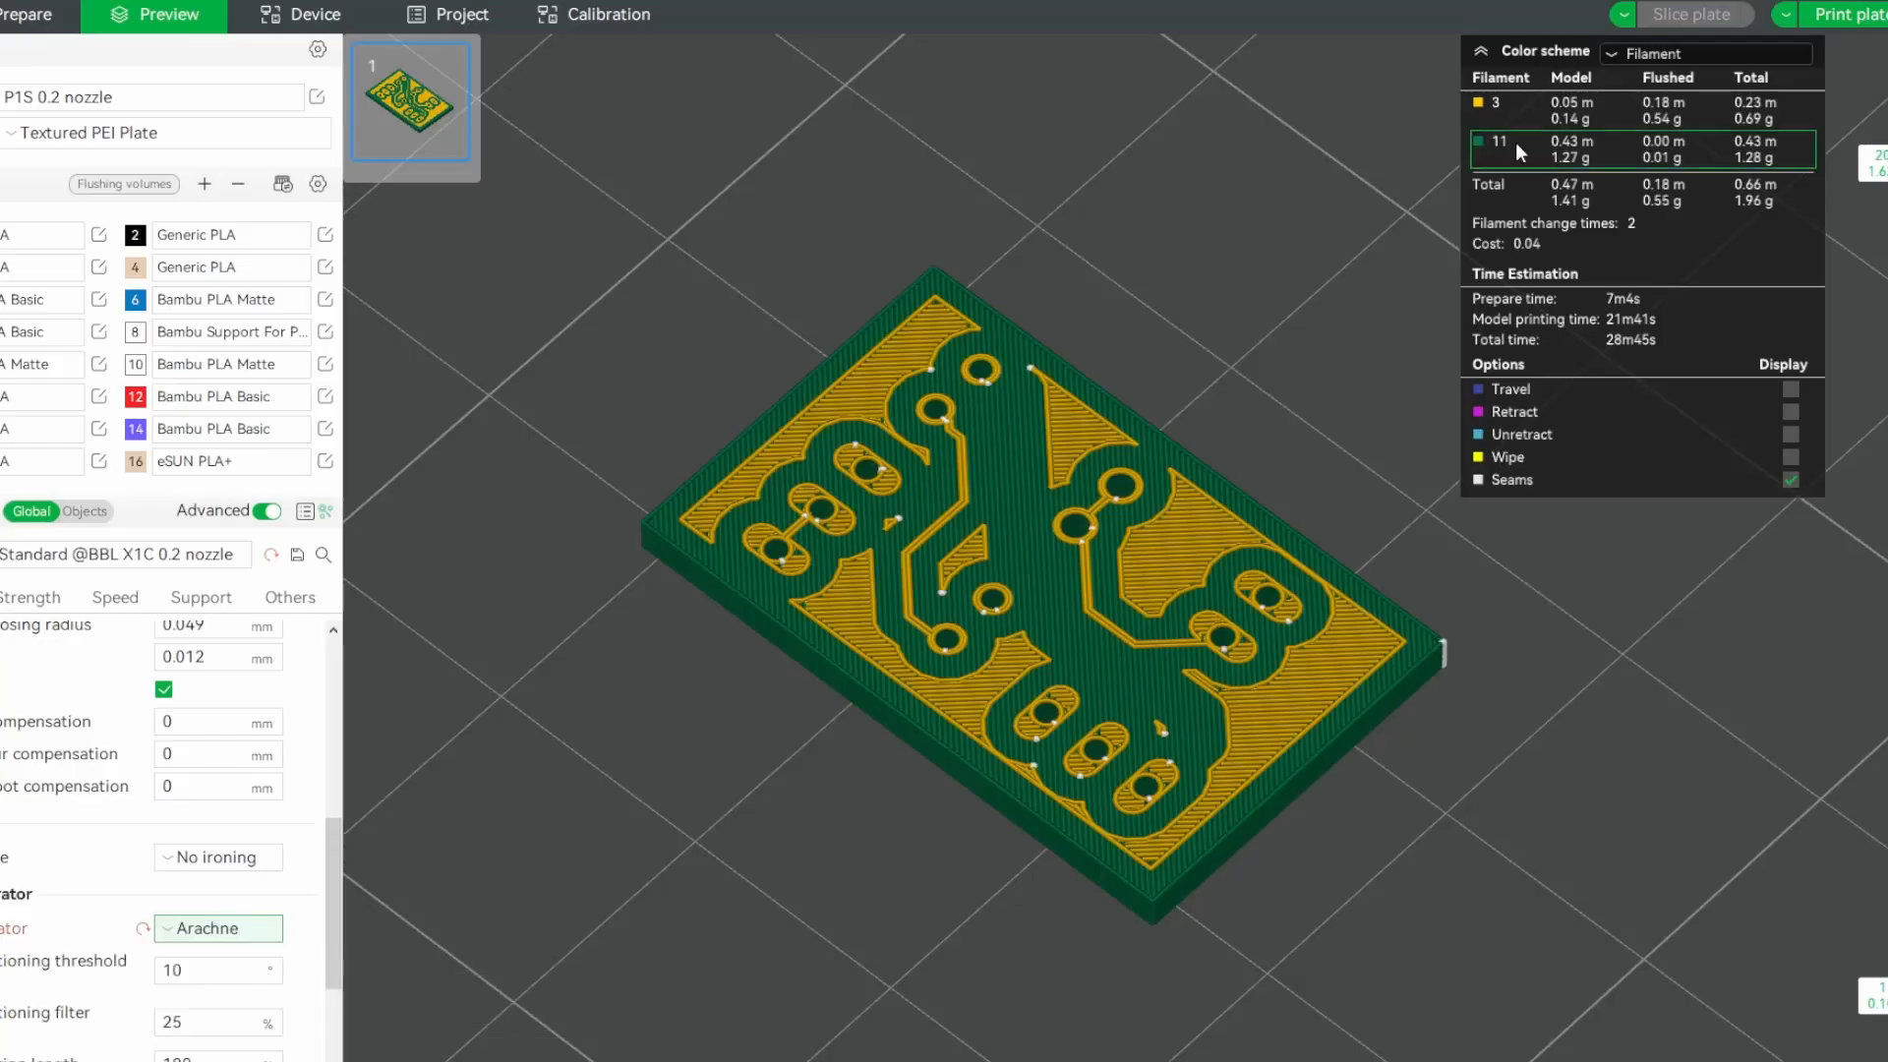
click(1688, 13)
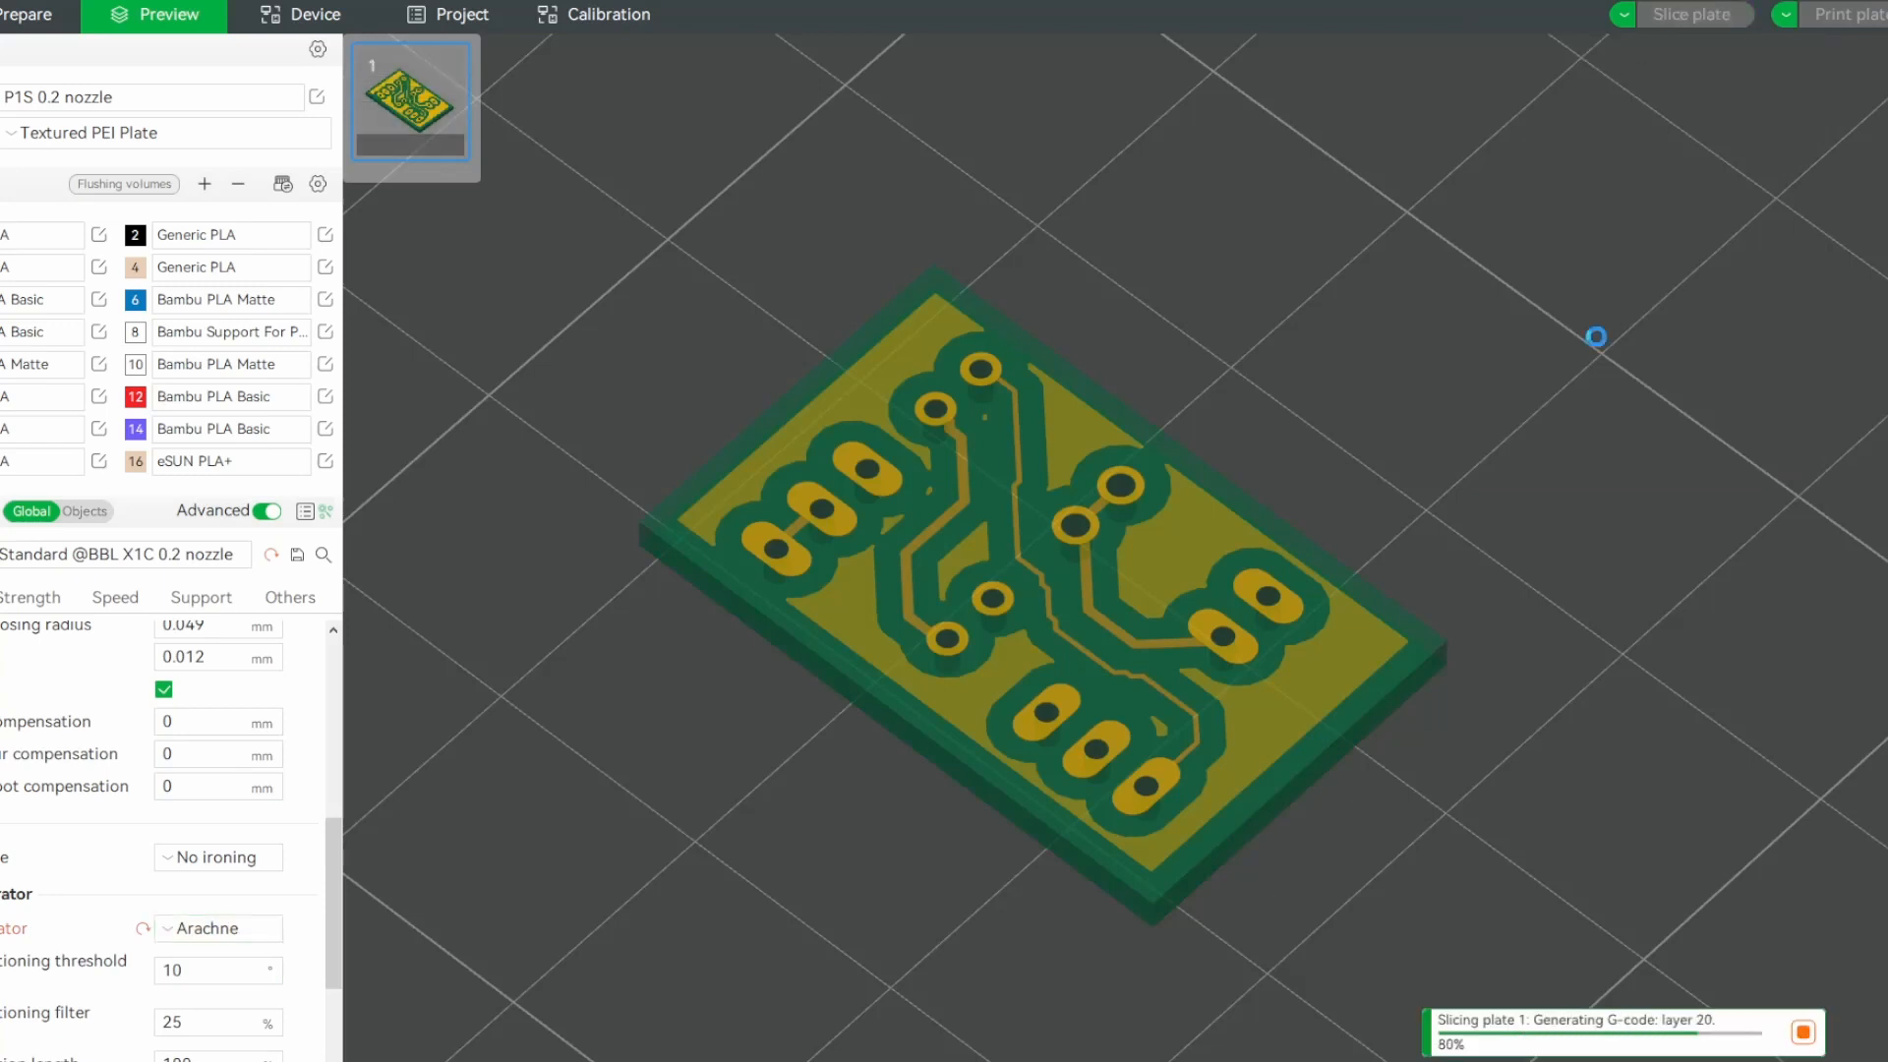